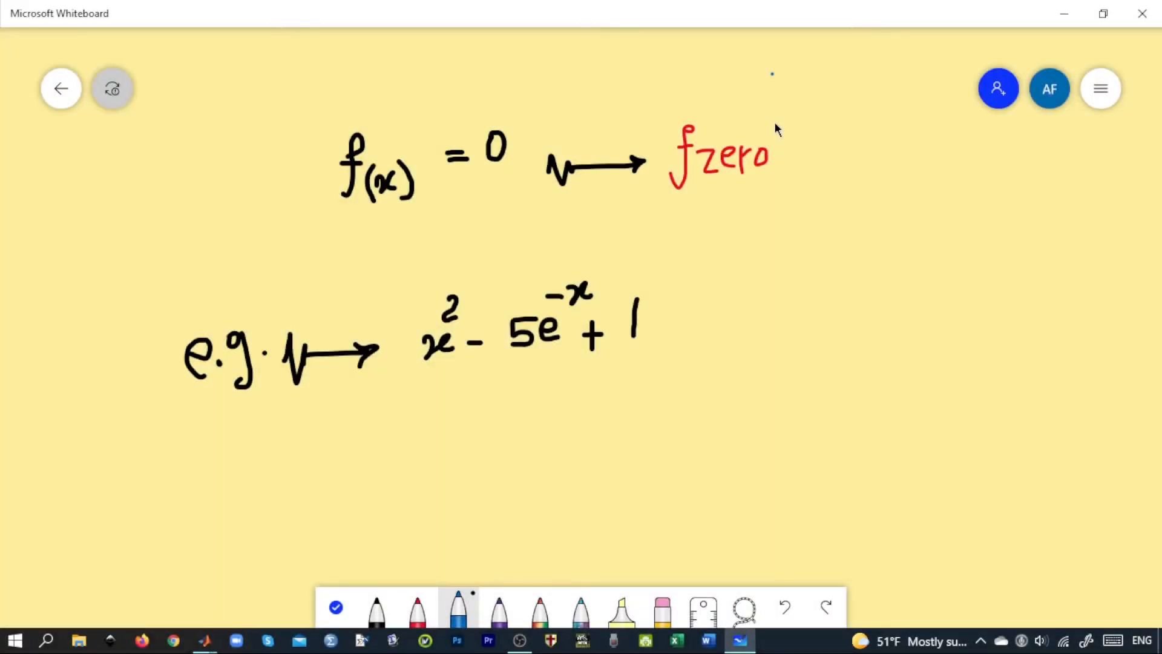
{"action": "mouse_move", "coordinate": [531, 232]}
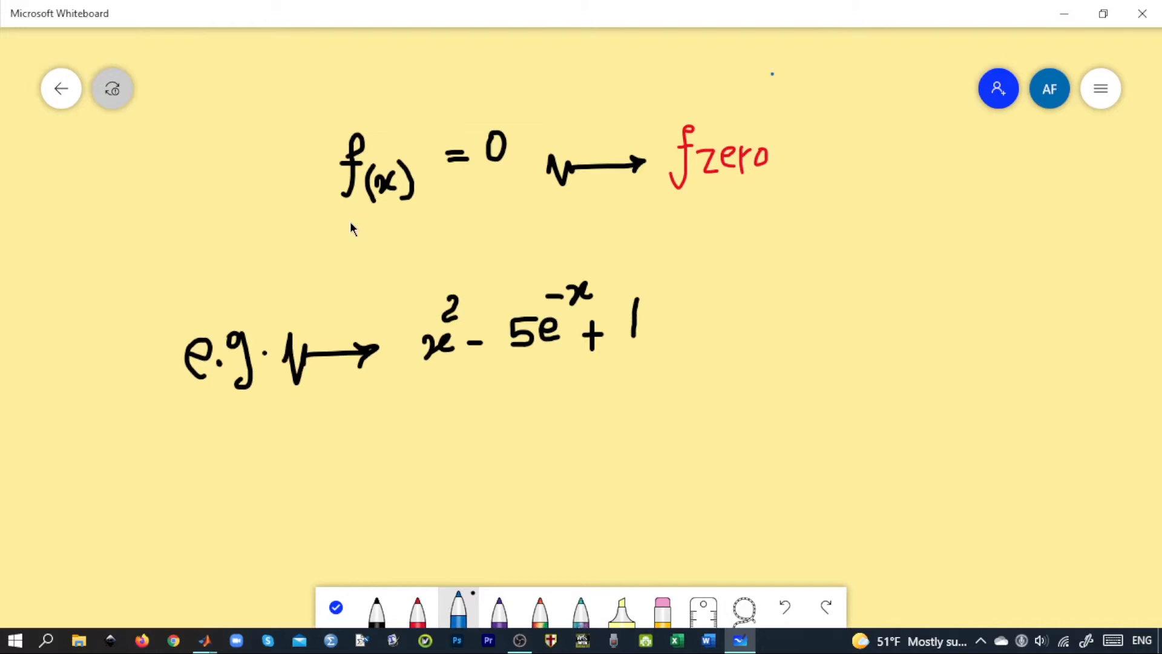
{"action": "mouse_move", "coordinate": [604, 289]}
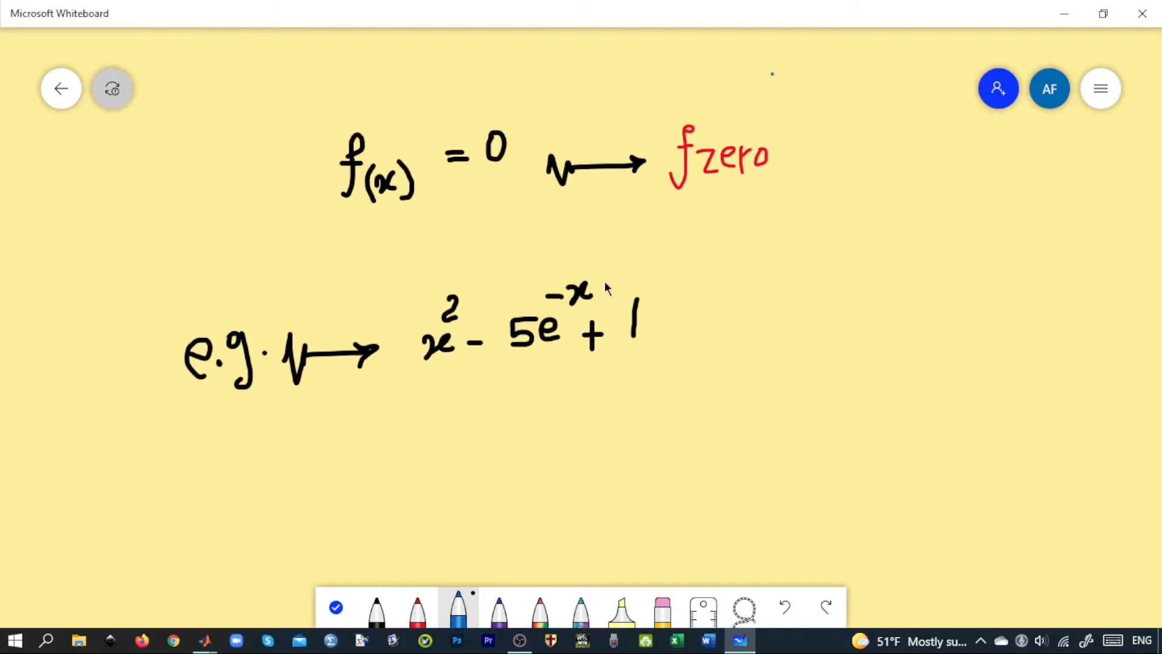
Step: Underline f(x), 0, fzero and the example terms in blue, tick fzero, and circle e^(−x)
{"action": "left_click_drag", "start_coordinate": [334, 208], "coordinate": [407, 208]}
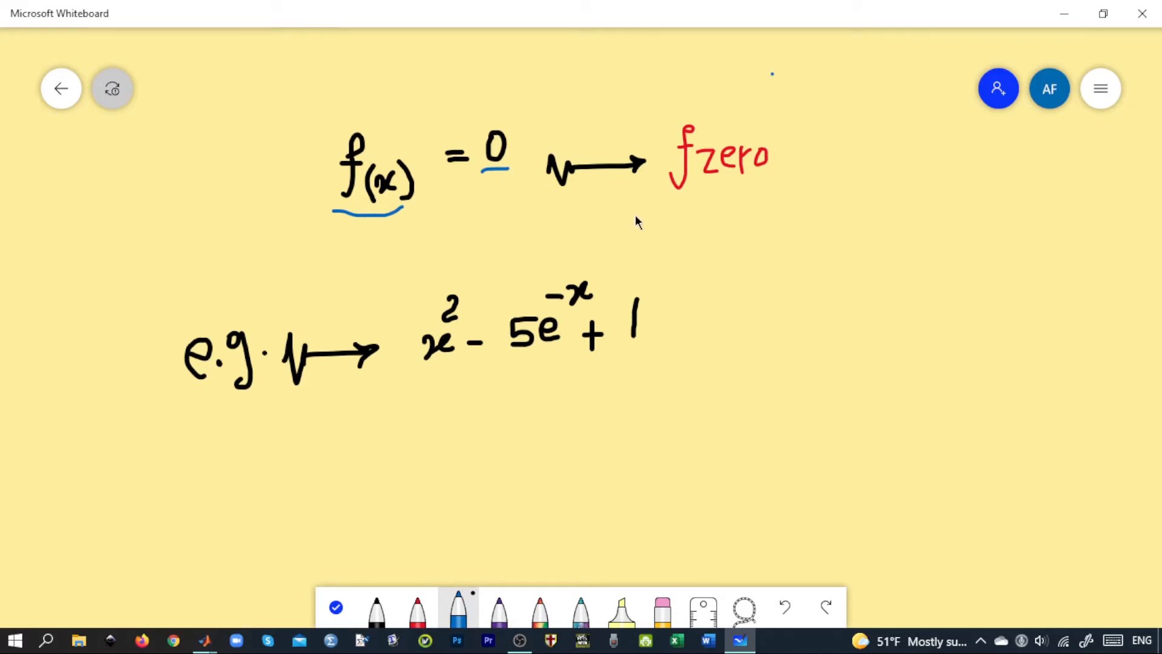
{"action": "left_click_drag", "start_coordinate": [648, 194], "coordinate": [812, 125]}
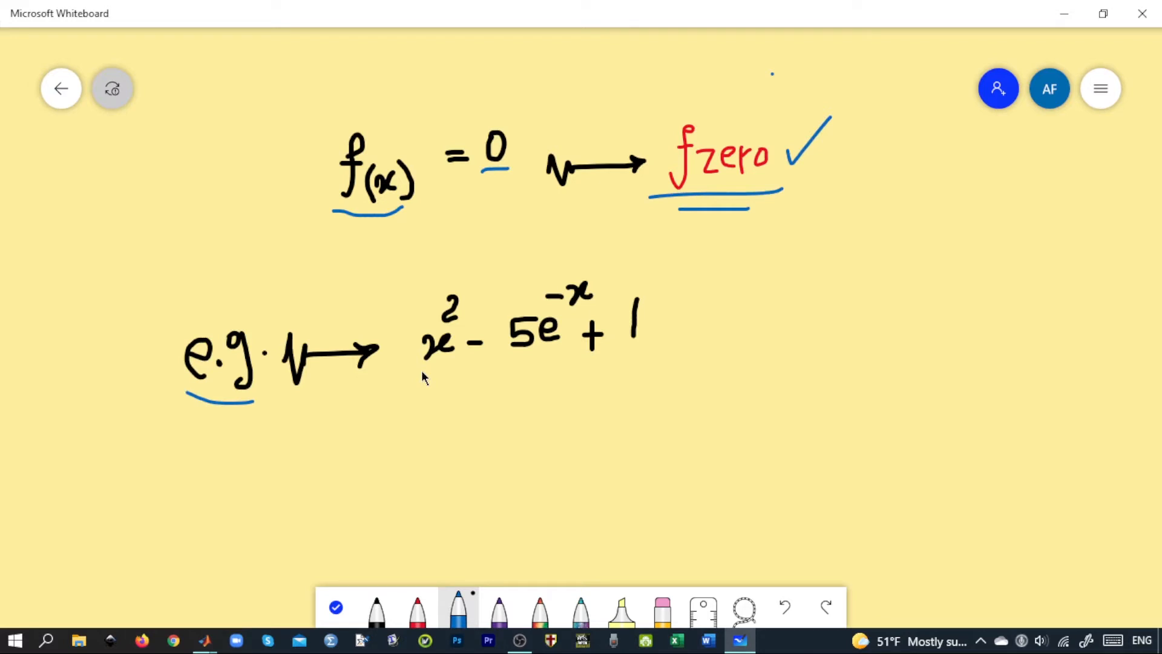
{"action": "left_click_drag", "start_coordinate": [422, 374], "coordinate": [489, 364]}
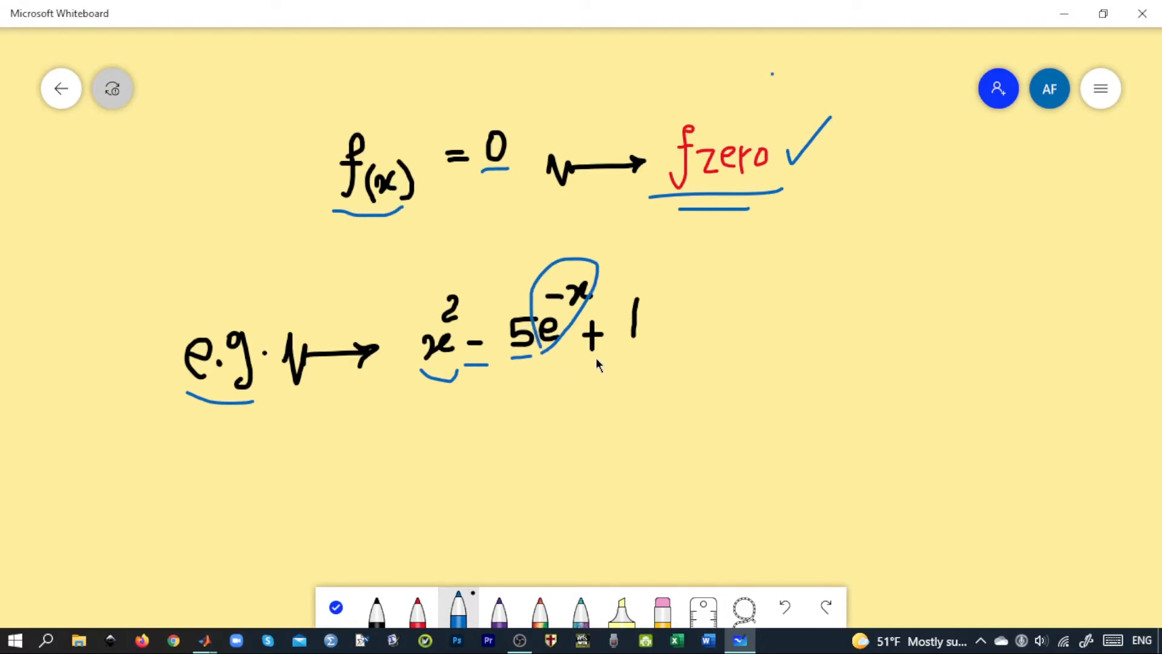
{"action": "left_click_drag", "start_coordinate": [578, 367], "coordinate": [653, 345]}
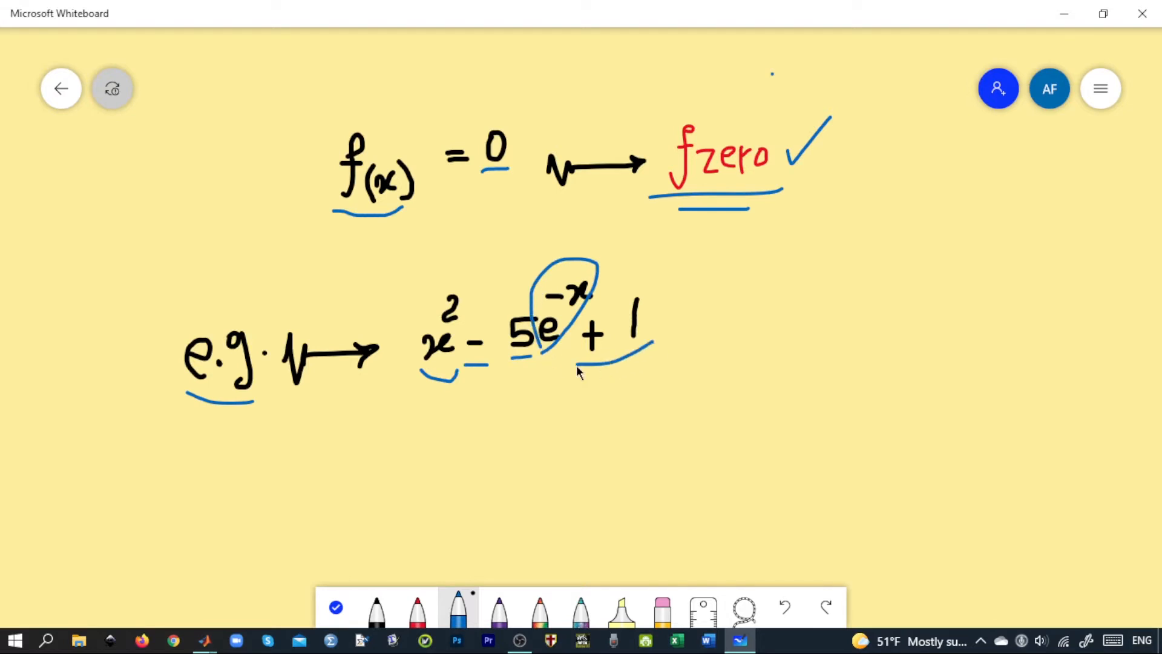
{"action": "mouse_move", "coordinate": [587, 384]}
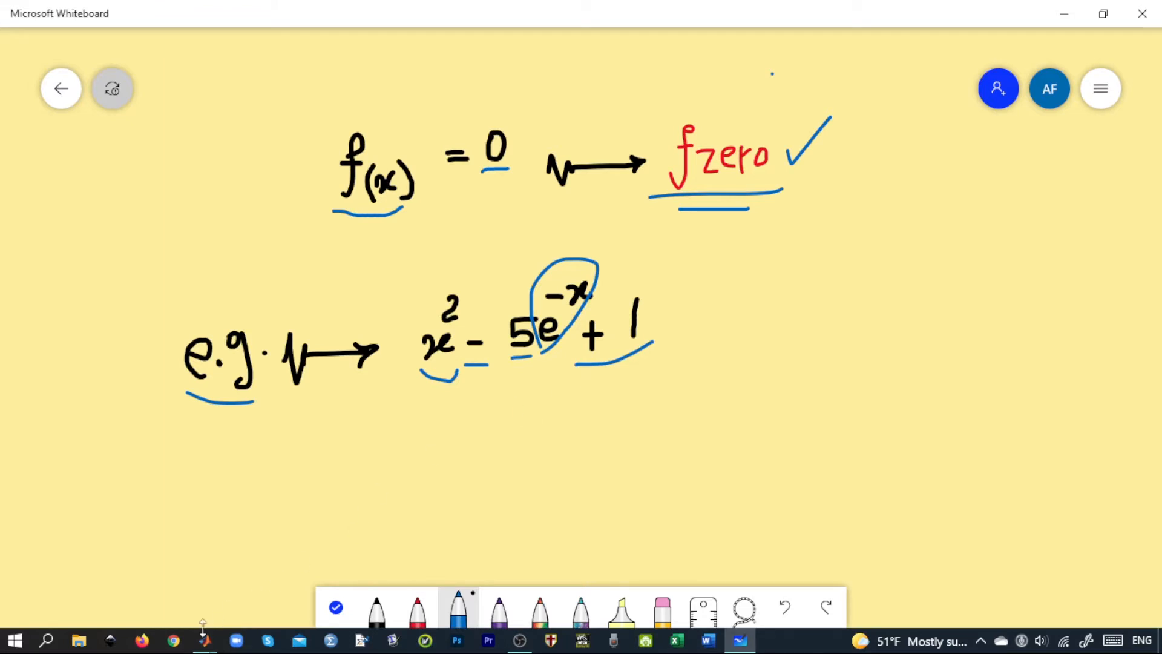
Step: Open the fzero documentation with doc fzero and highlight the Syntax heading and x0
{"action": "left_click", "coordinate": [204, 640]}
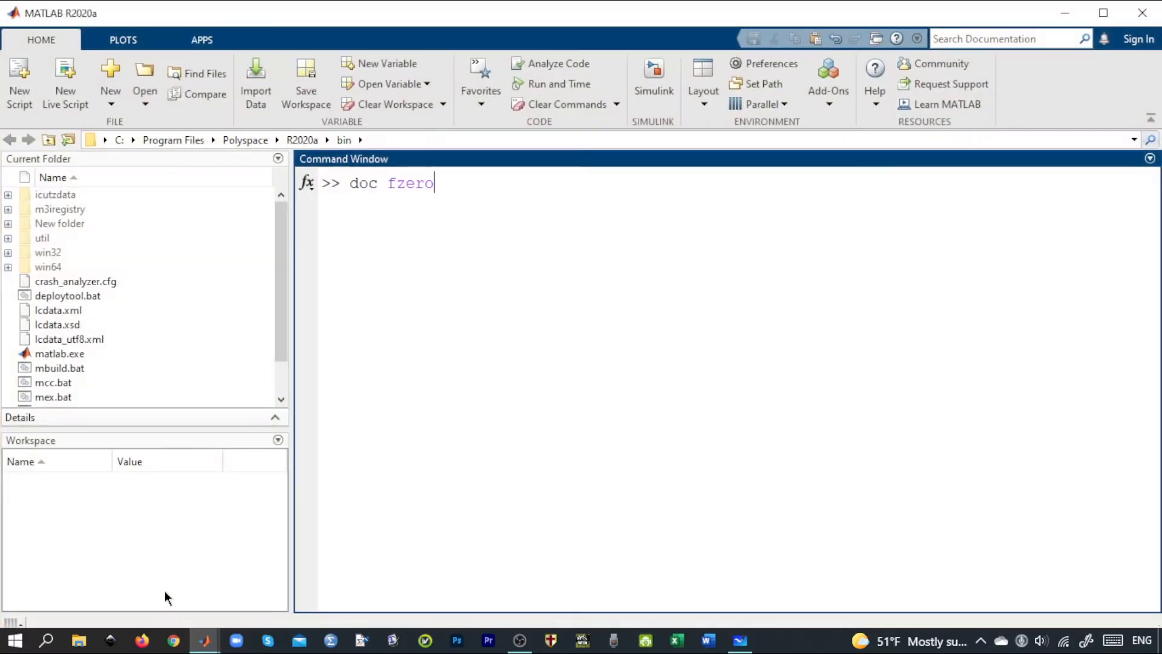
{"action": "key", "text": "enter"}
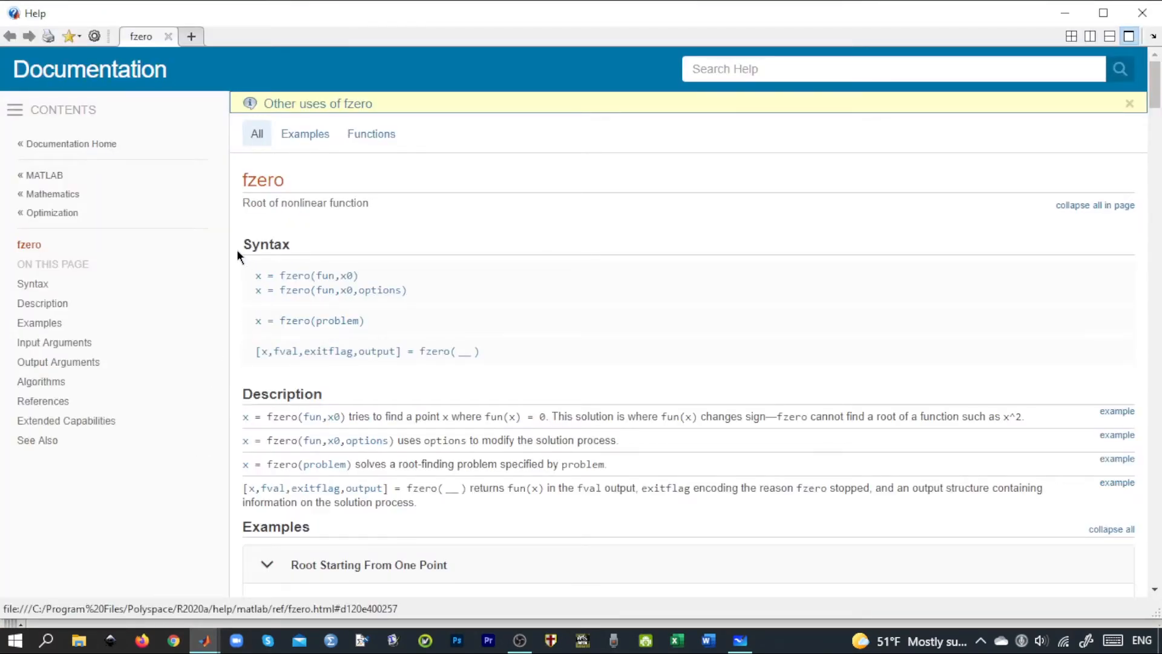
{"action": "double_click", "coordinate": [265, 243]}
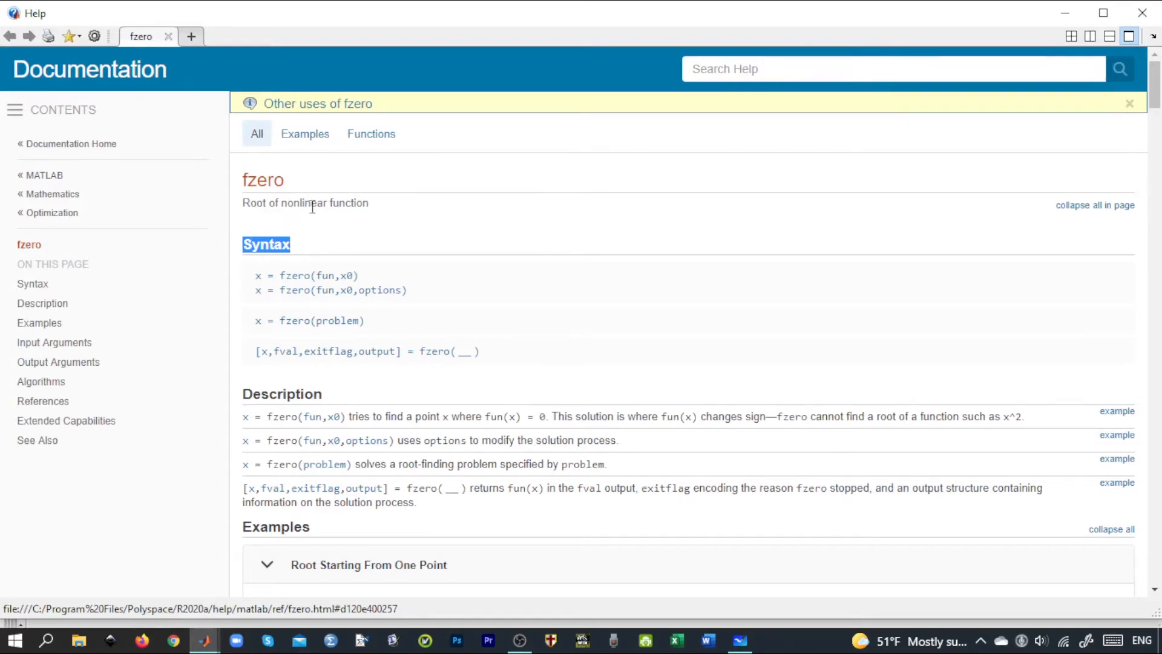
{"action": "double_click", "coordinate": [294, 275]}
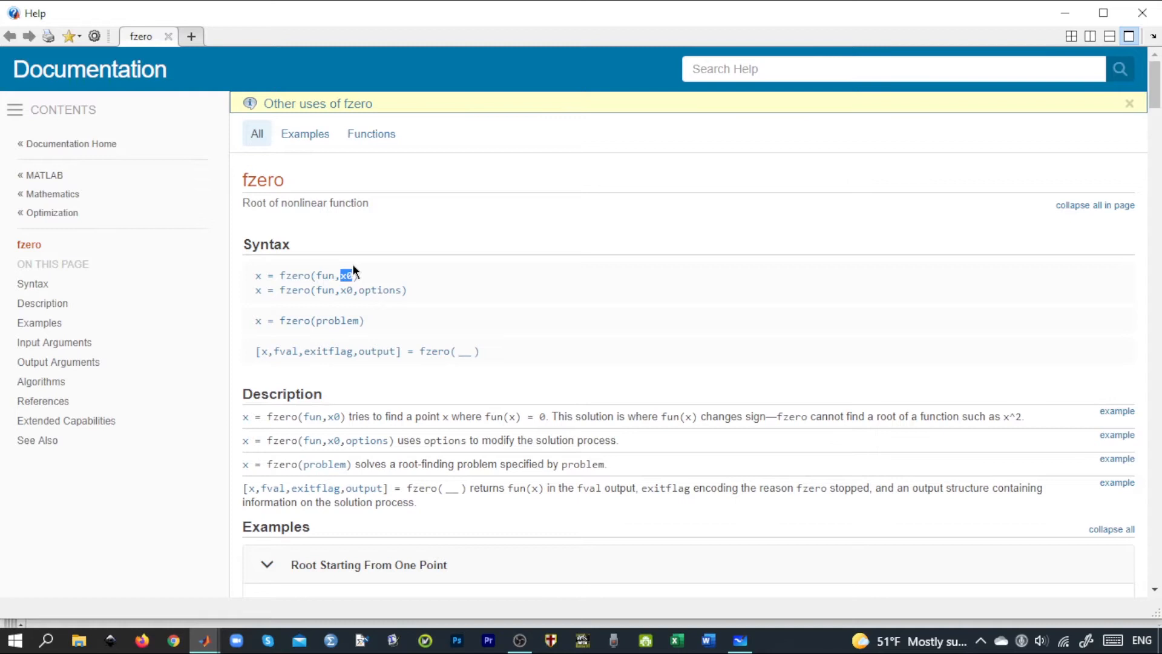
{"action": "mouse_move", "coordinate": [697, 593]}
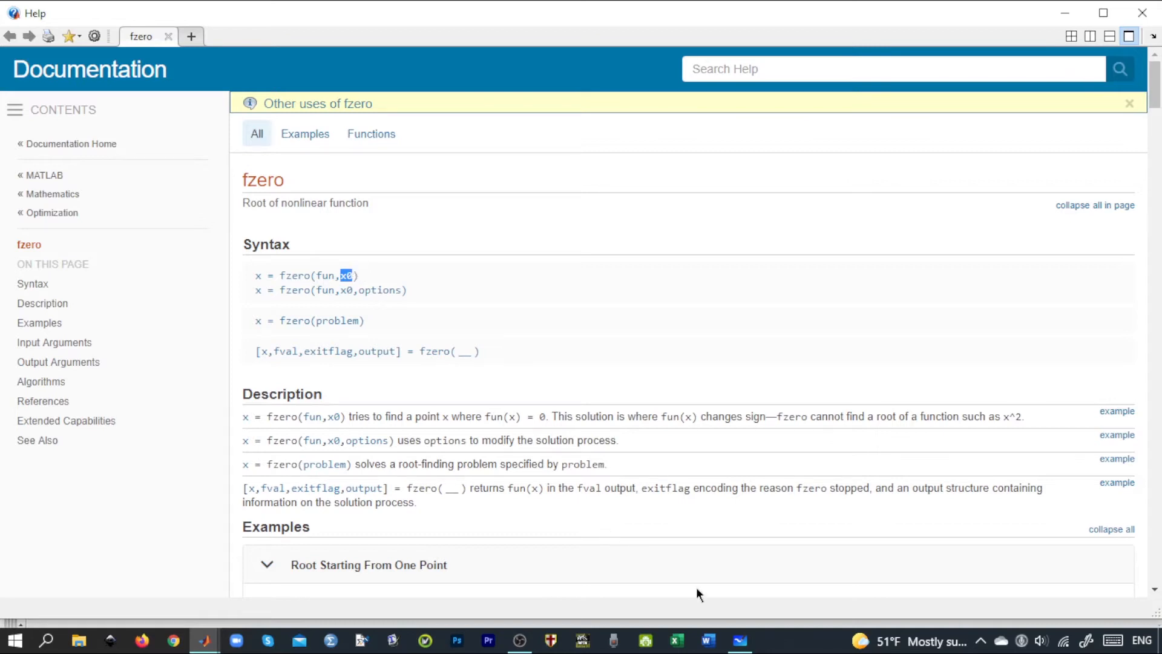
{"action": "mouse_move", "coordinate": [386, 305]}
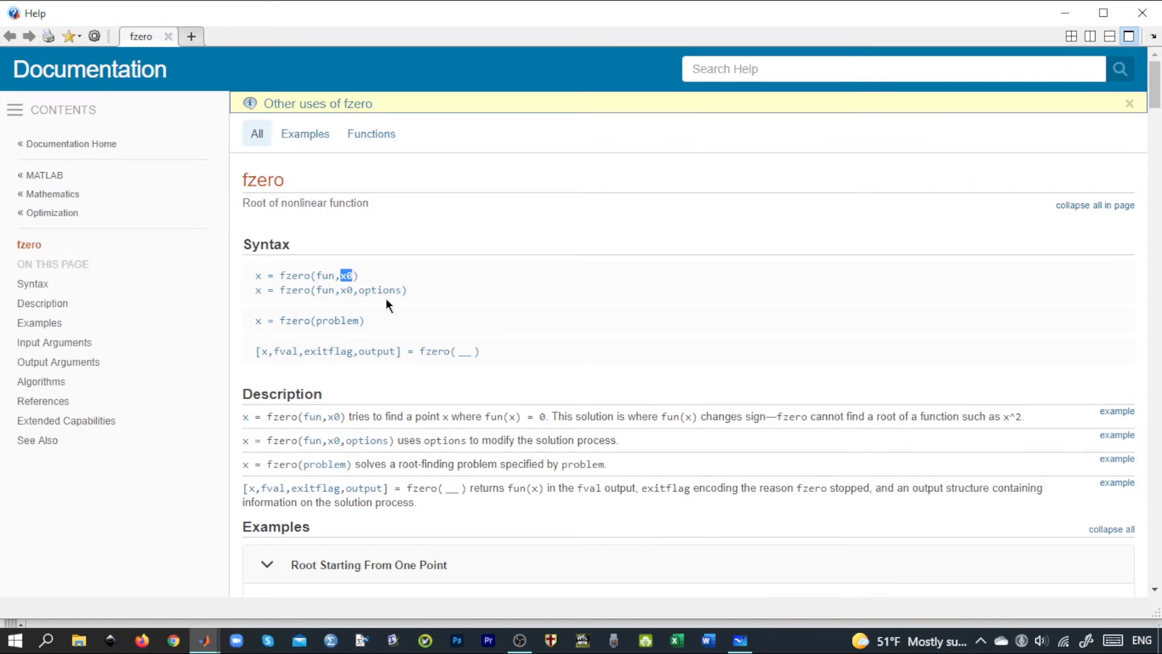
{"action": "mouse_move", "coordinate": [399, 310]}
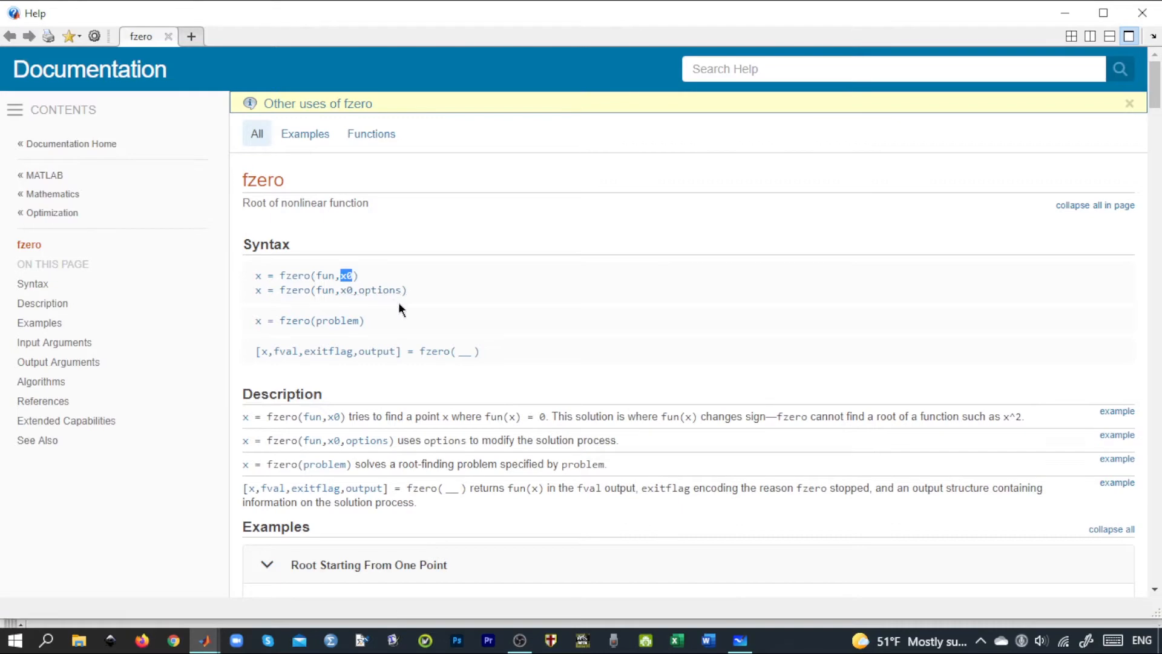
Step: Bring up the annotated Whiteboard notes and mark them with the pen
{"action": "left_click", "coordinate": [739, 640]}
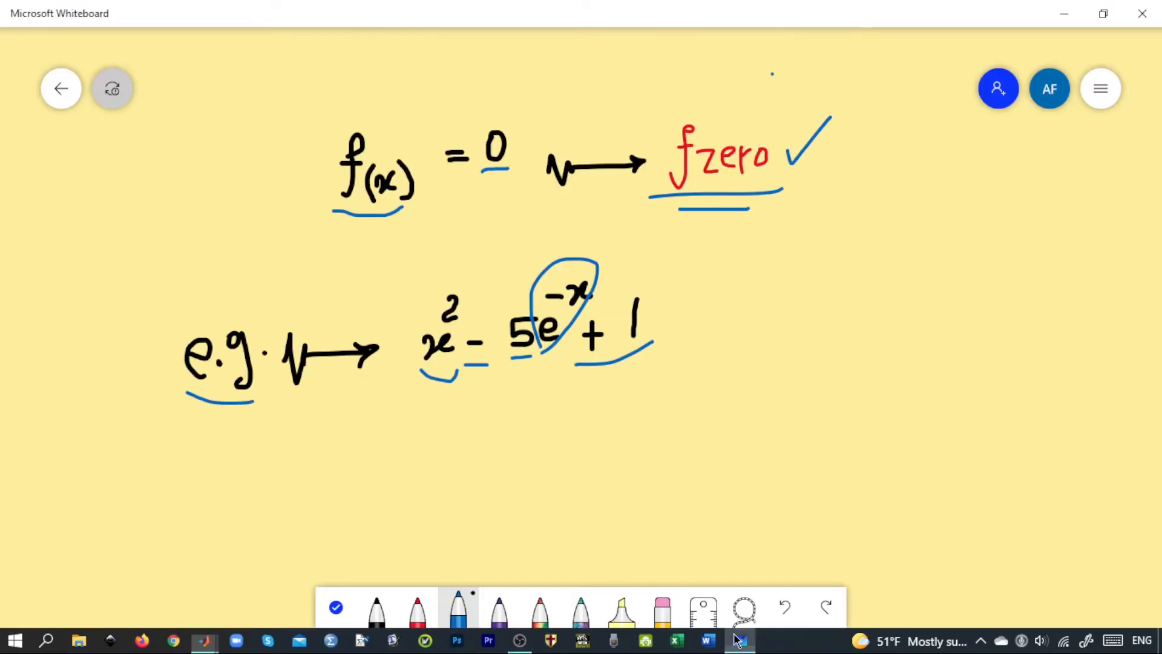
{"action": "left_click_drag", "start_coordinate": [508, 439], "coordinate": [685, 371]}
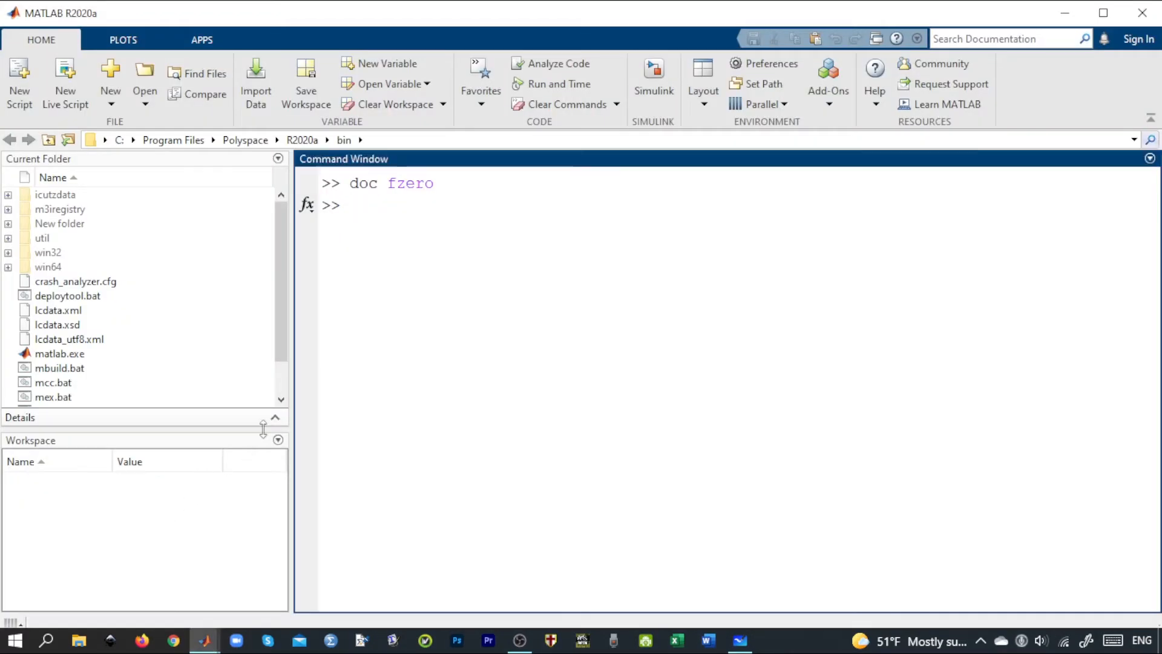
Step: Enter f=@(x)x.^2-5*exp(-x)+1 in the Command Window, fixing the power operator
{"action": "type", "text": "f="}
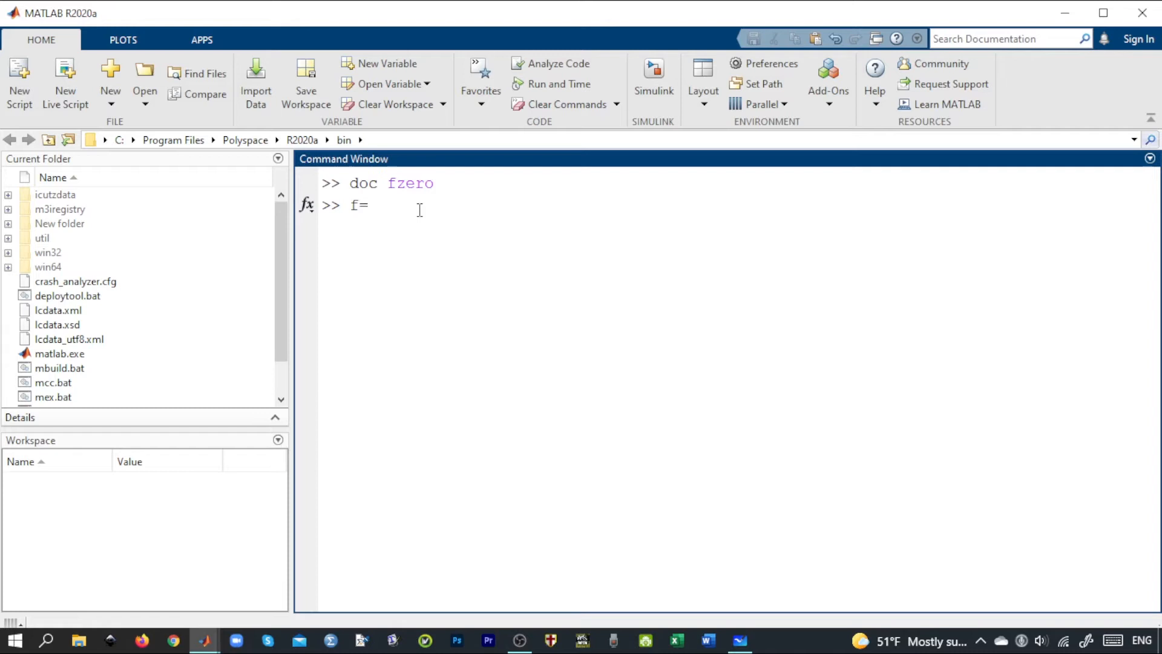
{"action": "type", "text": "@()"}
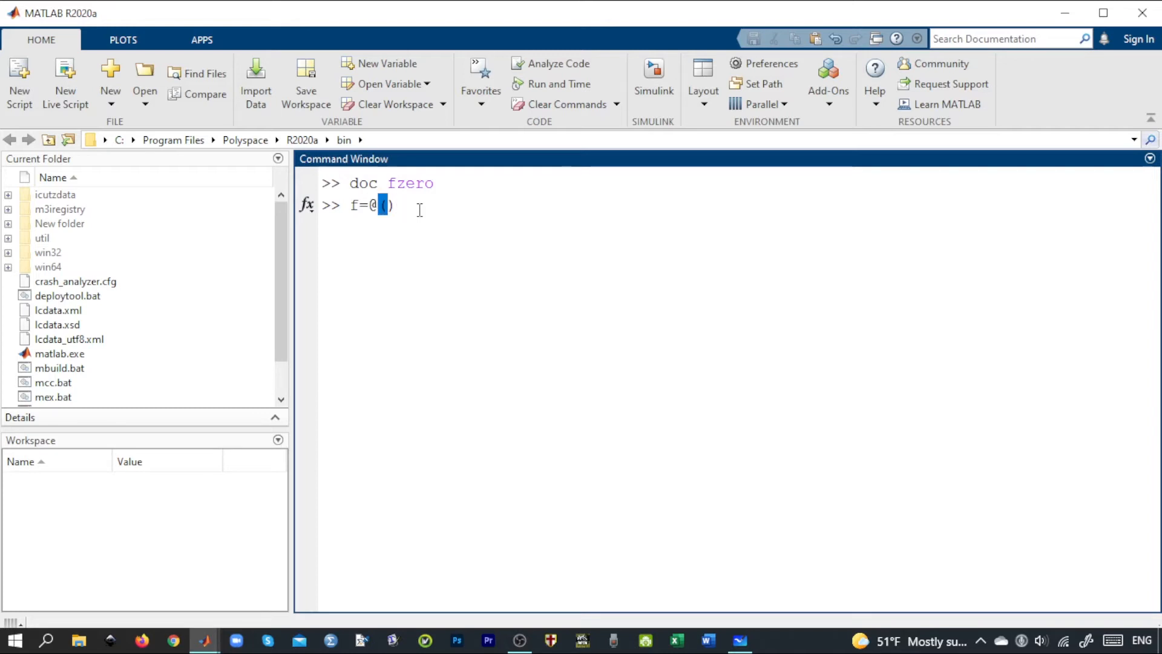
{"action": "type", "text": "x) x"}
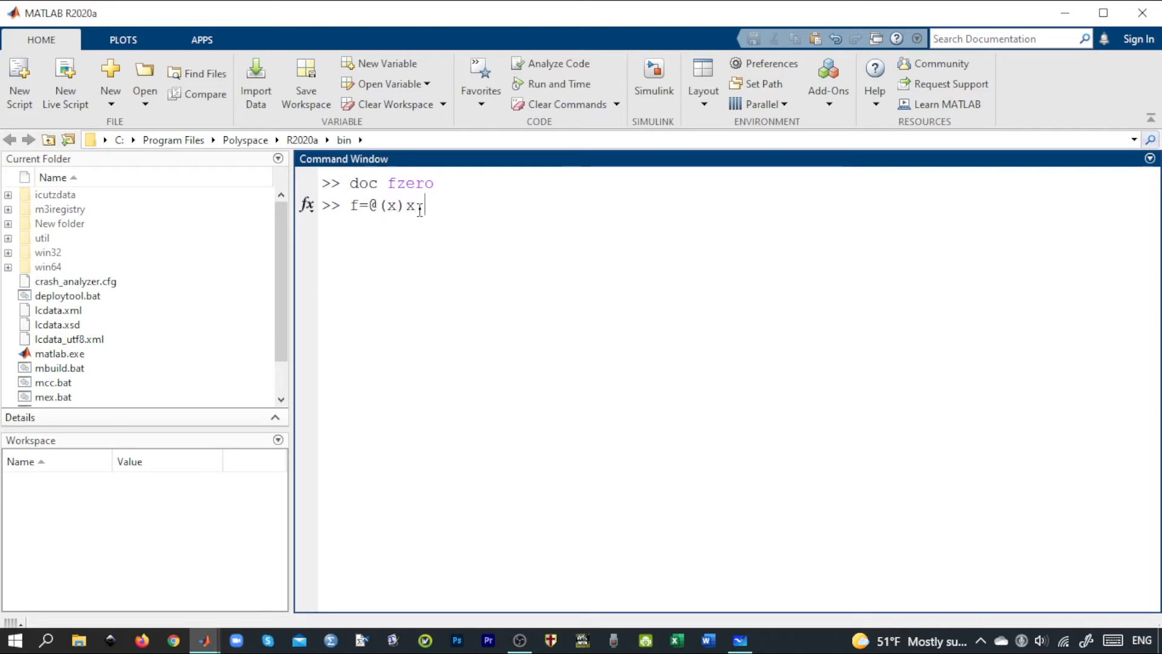
{"action": "type", "text": ".^2"}
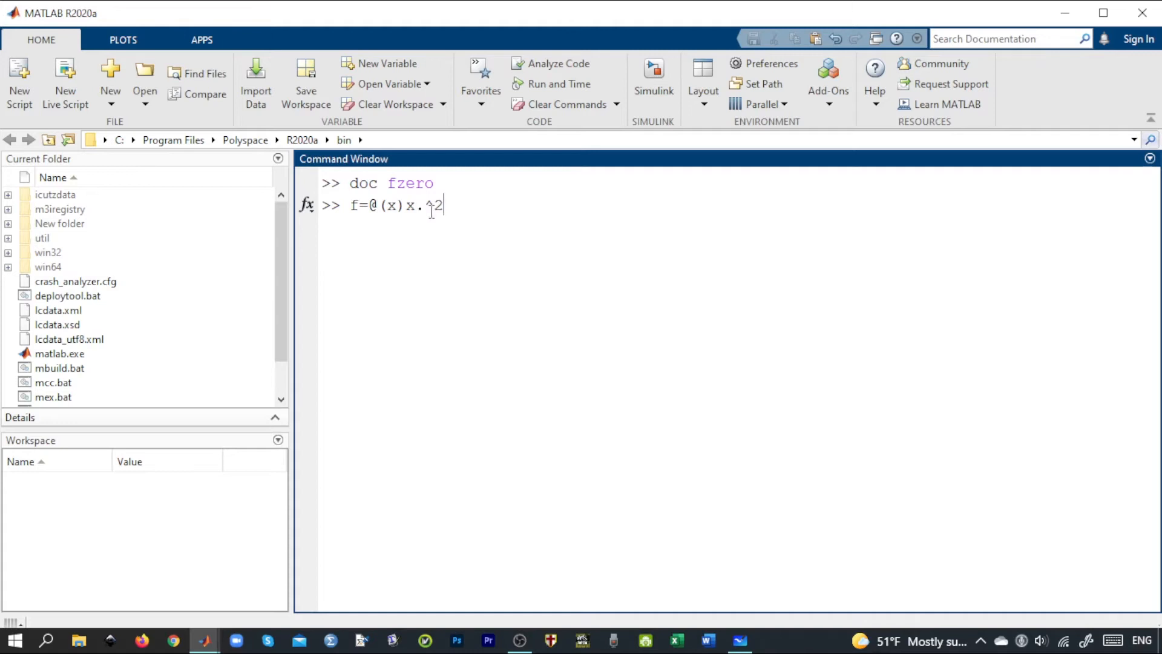
{"action": "double_click", "coordinate": [428, 205]}
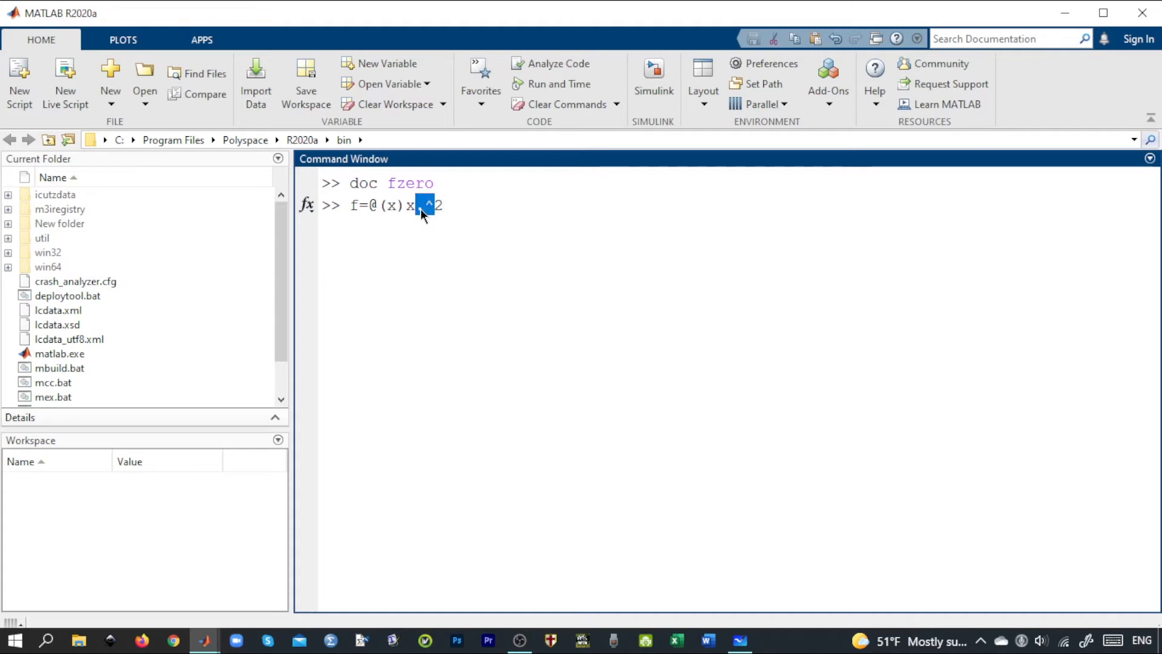
{"action": "type", "text": ".2"}
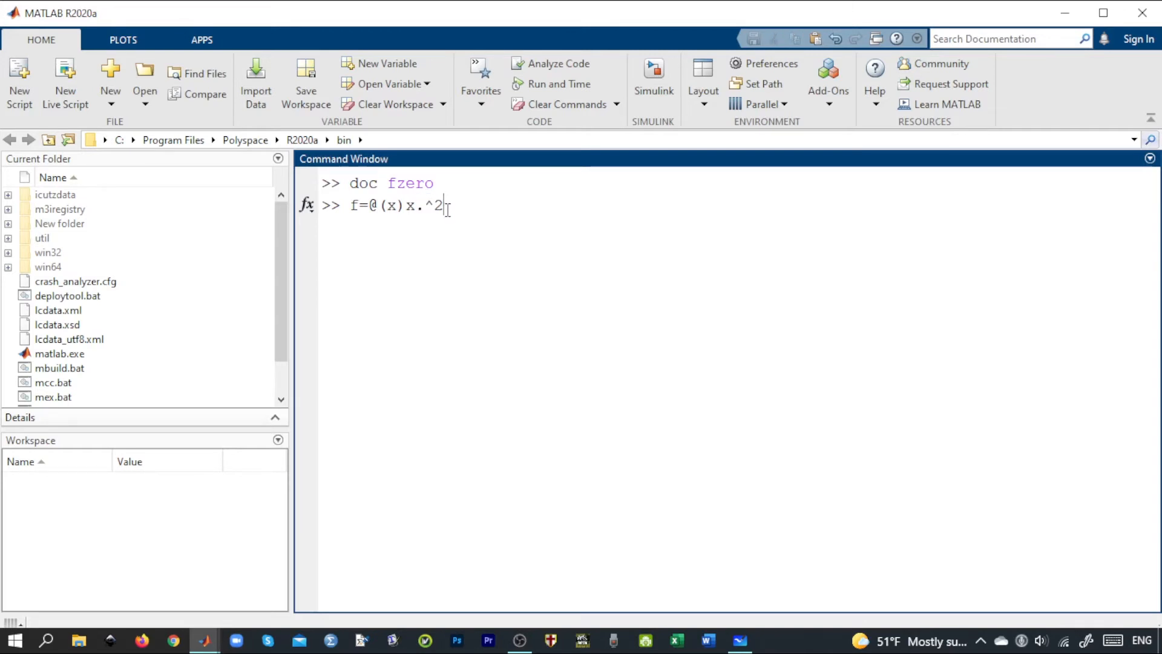
{"action": "type", "text": "-5"}
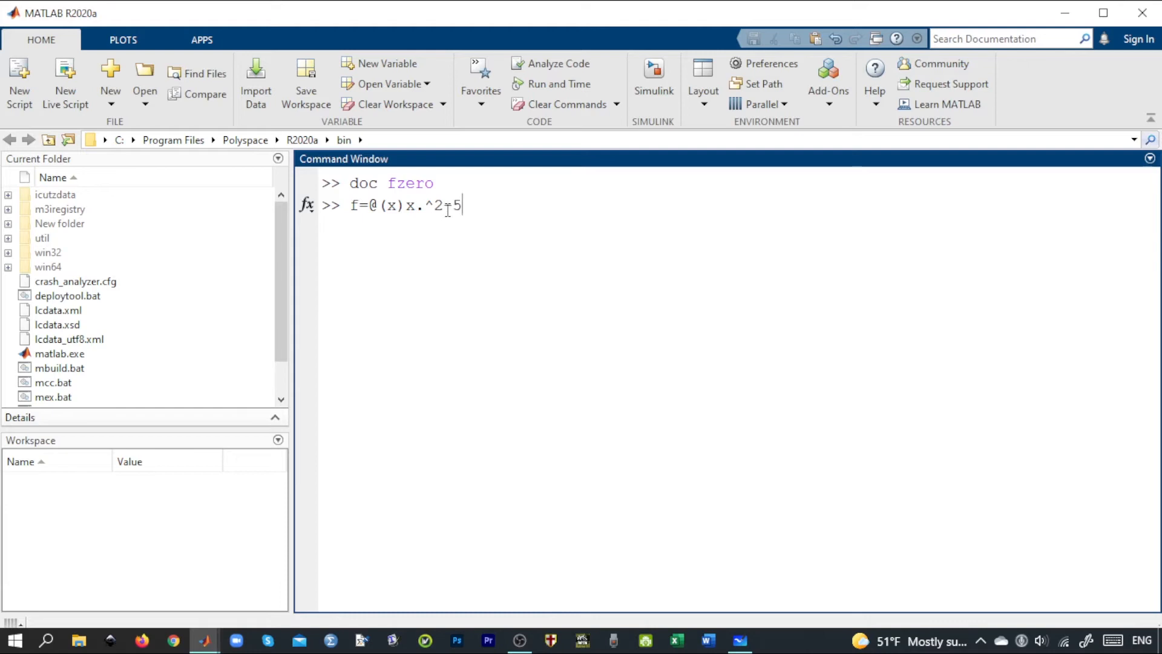
{"action": "type", "text": "*exp("}
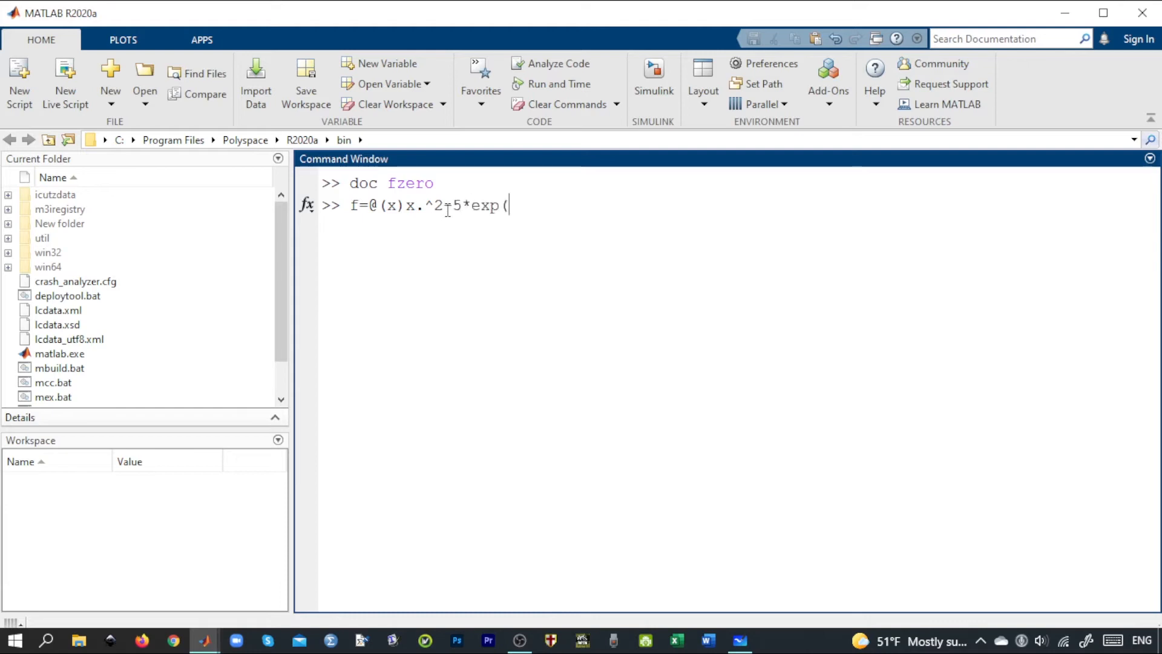
{"action": "type", "text": "-)"}
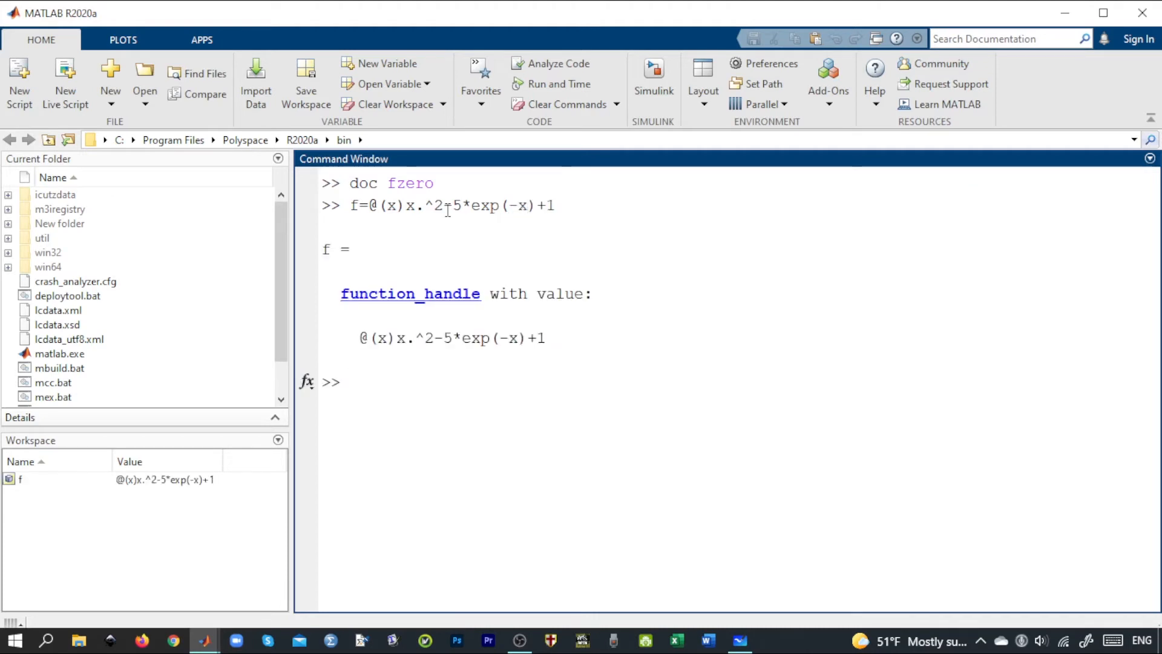
{"action": "type", "text": "ezplo"}
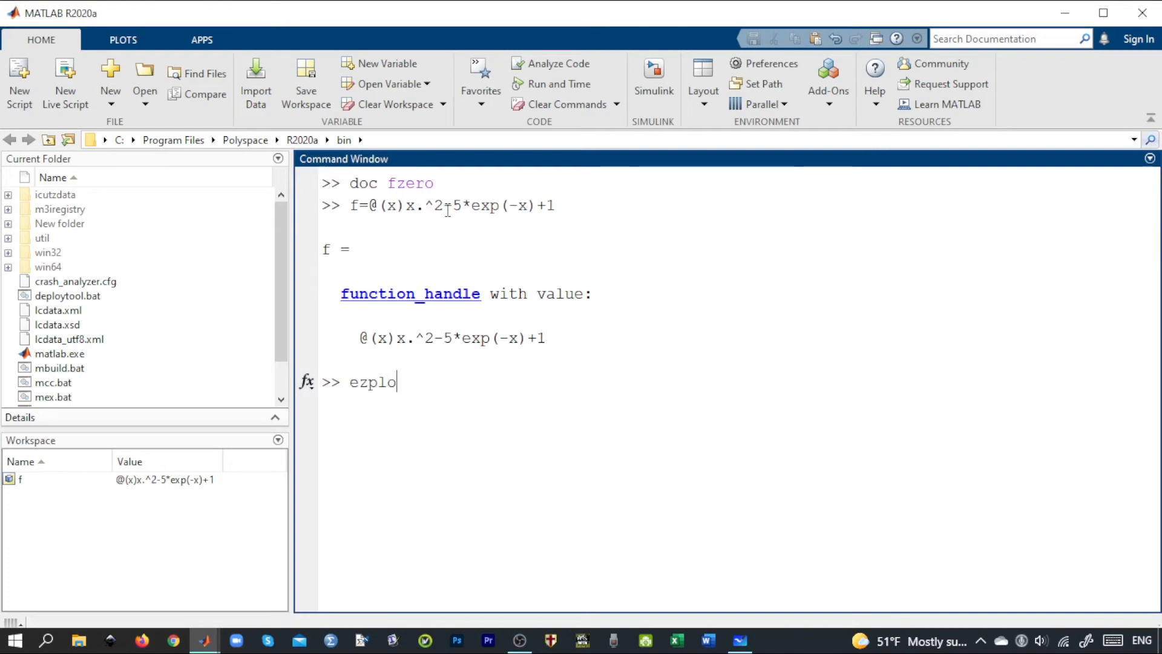
Step: Plot f with ezplot(f), view Figure 1, then close it
{"action": "type", "text": "t()"}
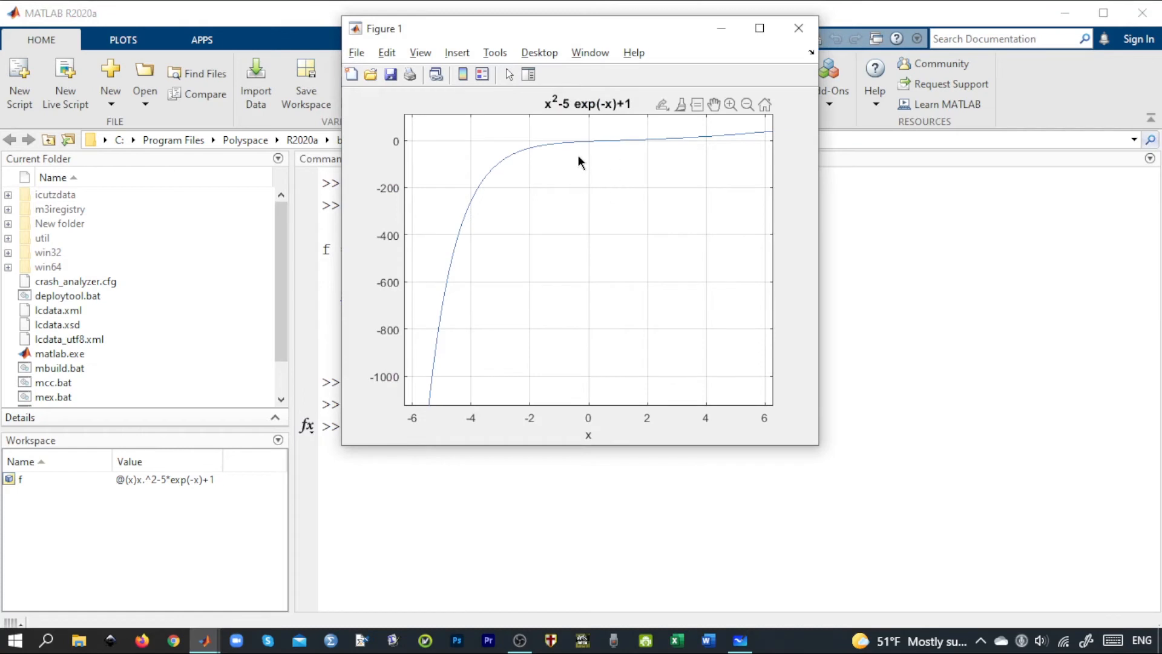
{"action": "mouse_move", "coordinate": [581, 158]}
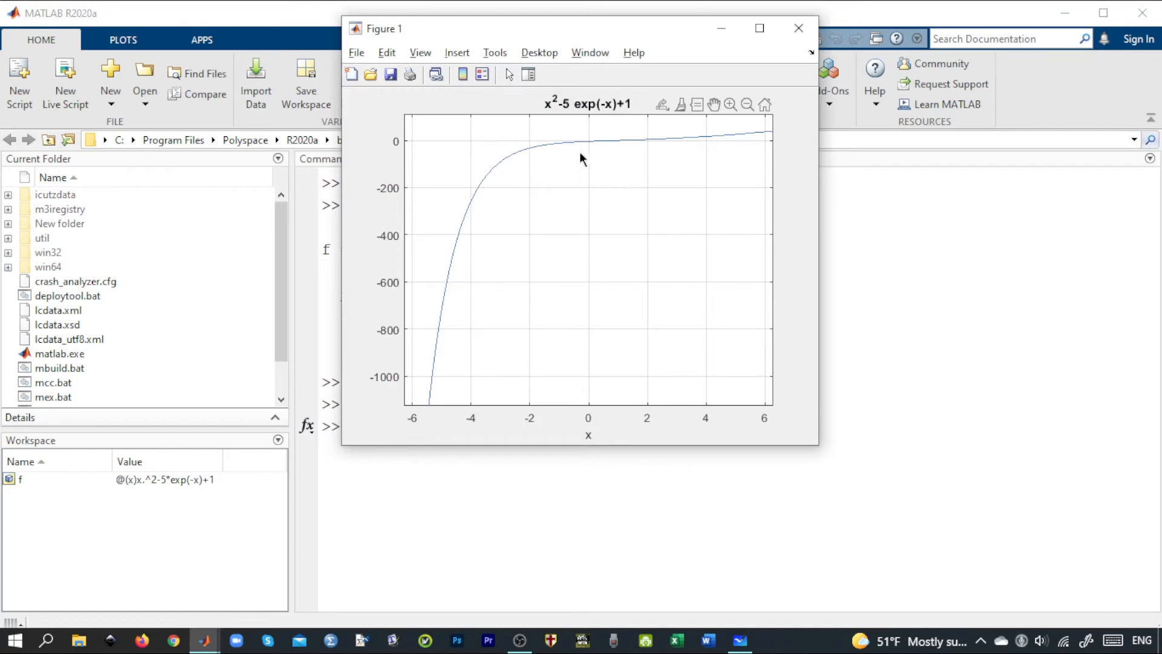
{"action": "mouse_move", "coordinate": [618, 417]}
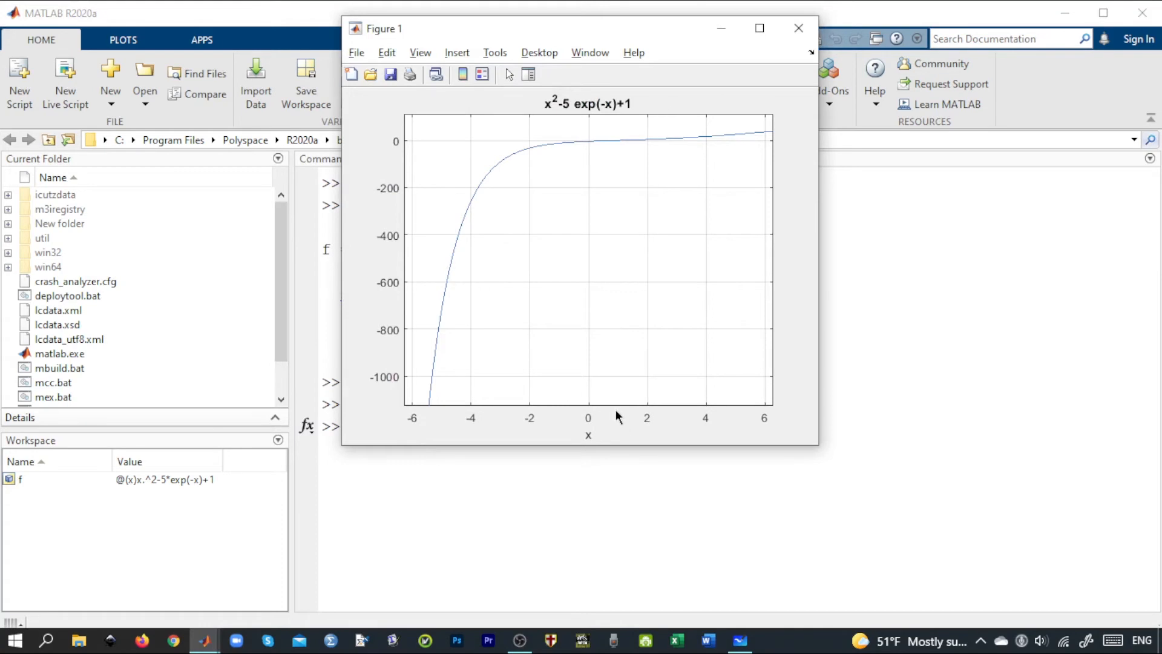
{"action": "left_click", "coordinate": [798, 29]}
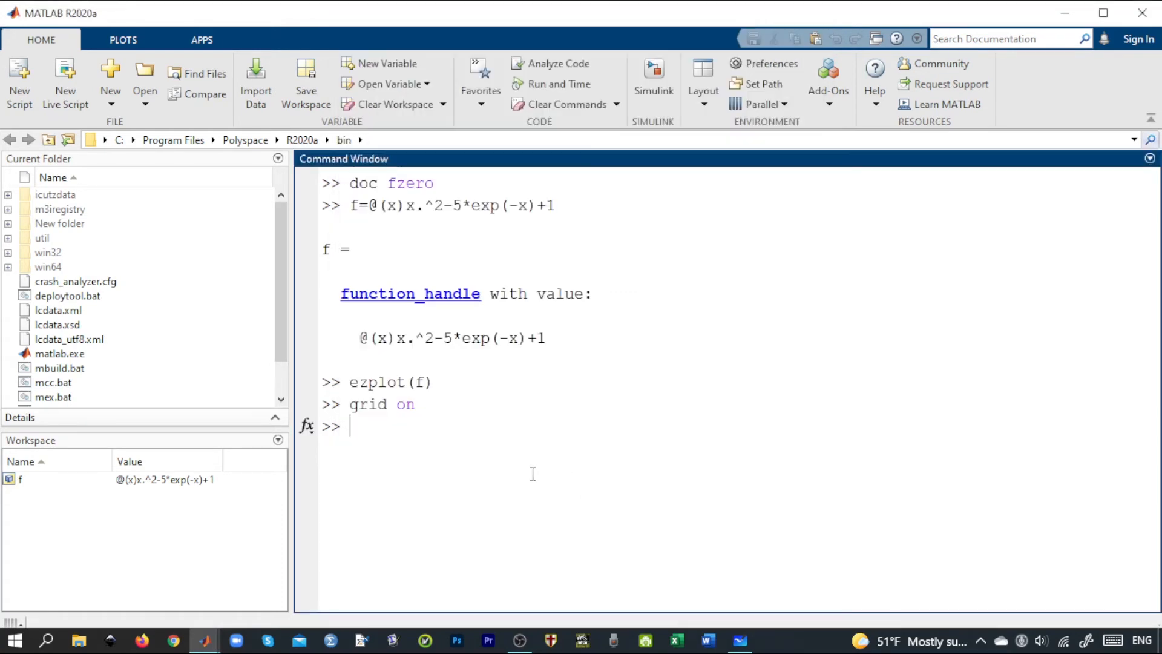
{"action": "type", "text": "fzre"}
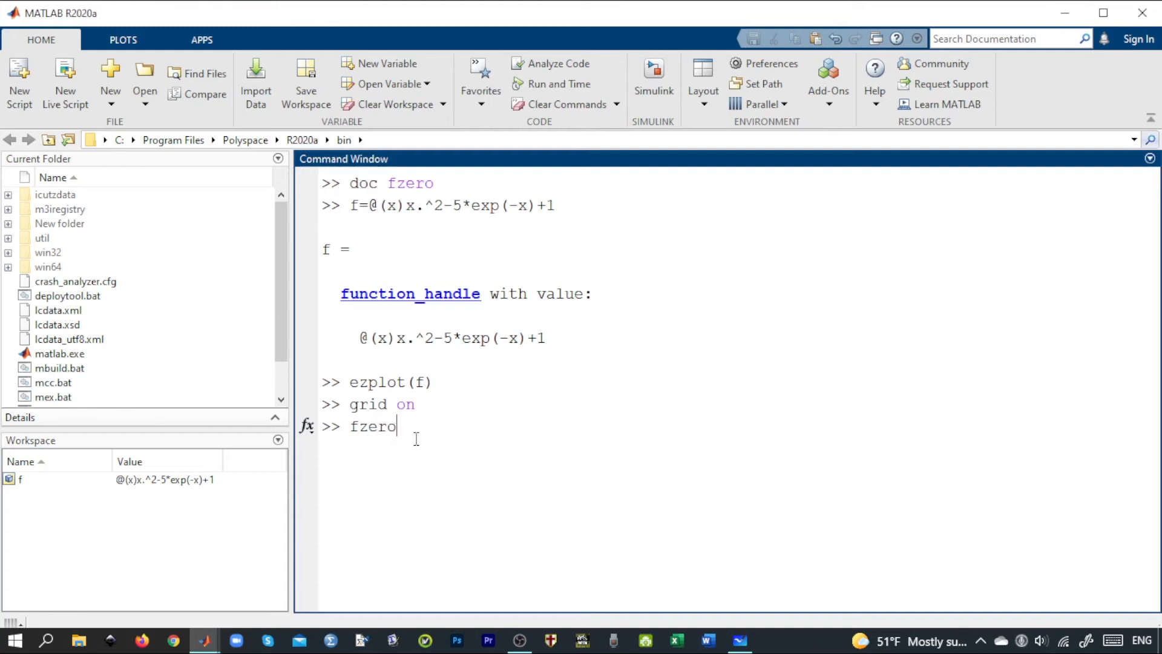
Step: Run fzero(f,0) and highlight the returned root 0.9581
{"action": "type", "text": "(f,"}
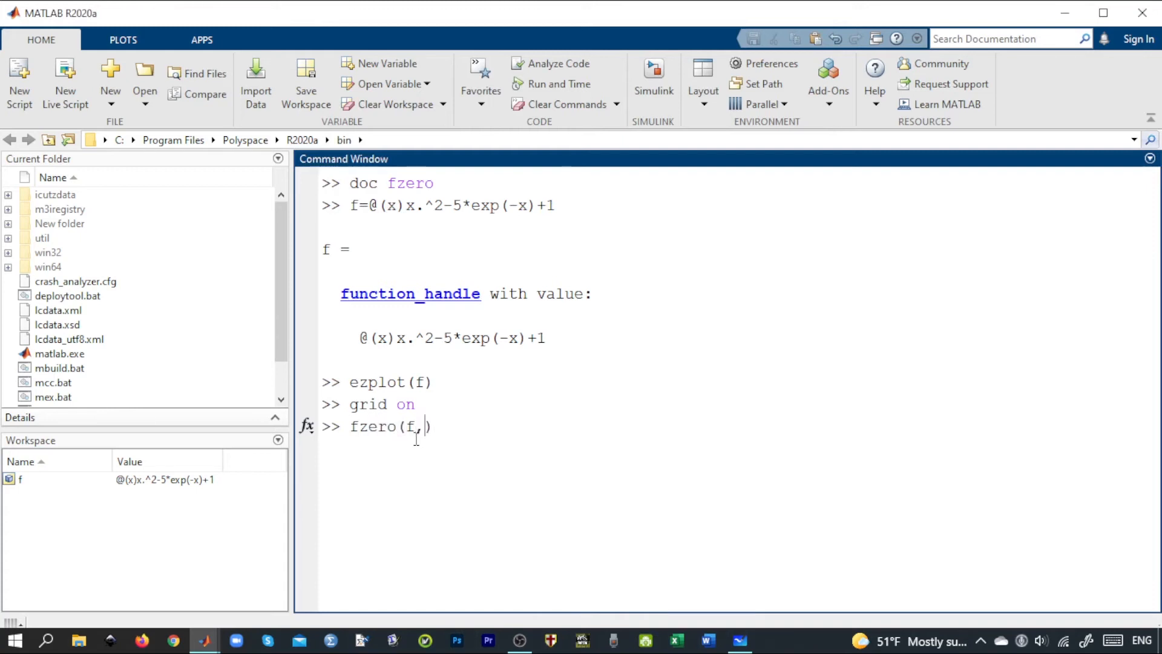
{"action": "type", "text": "0"}
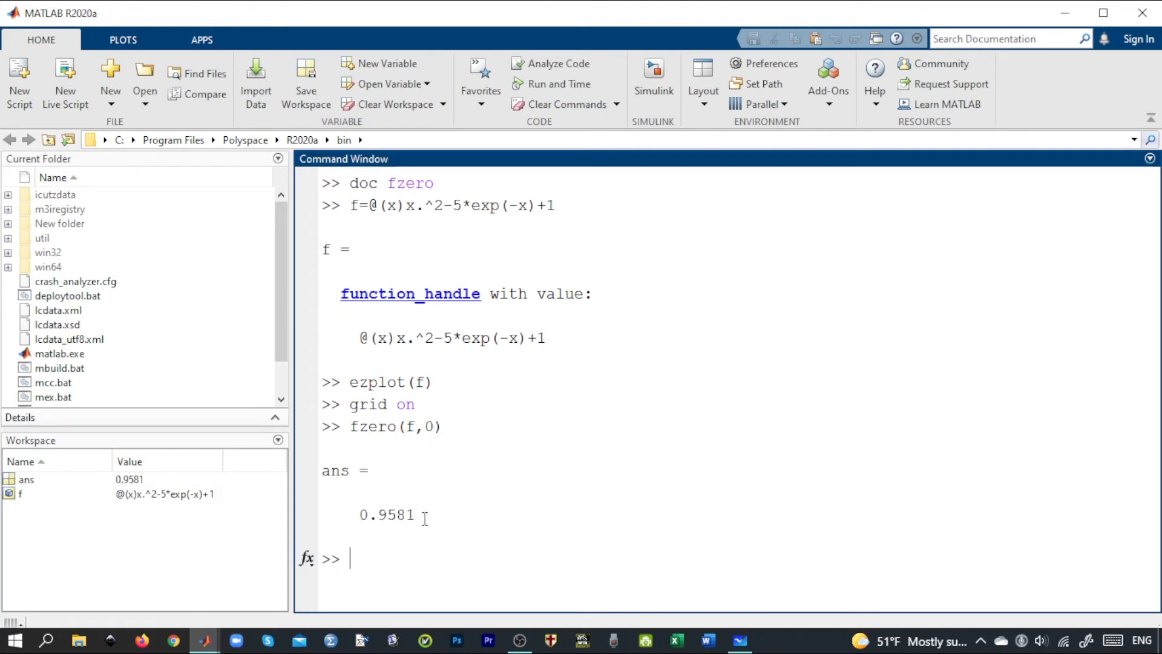
{"action": "double_click", "coordinate": [386, 514]}
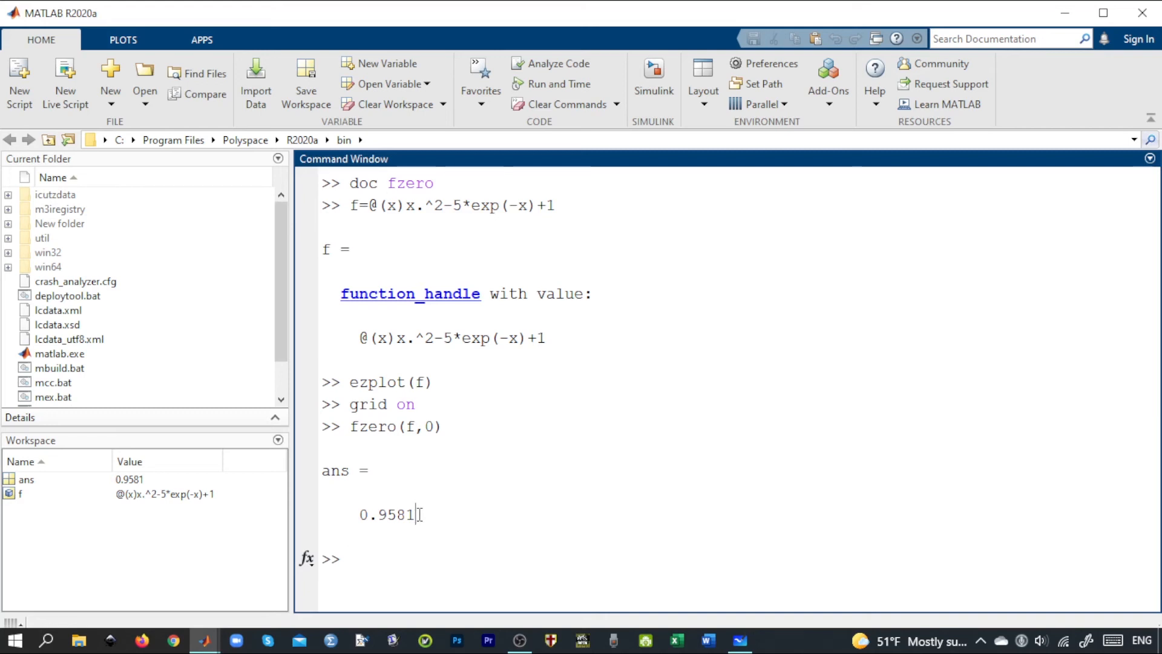
{"action": "type", "text": "fzero(f,0)"}
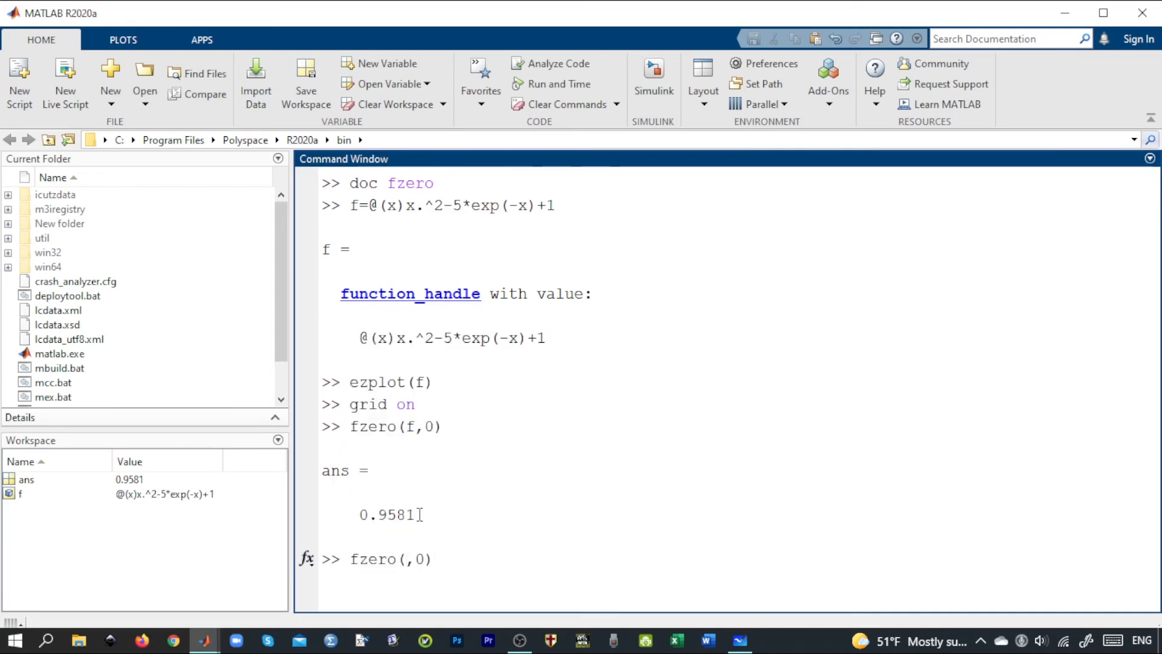
{"action": "type", "text": "@cos"}
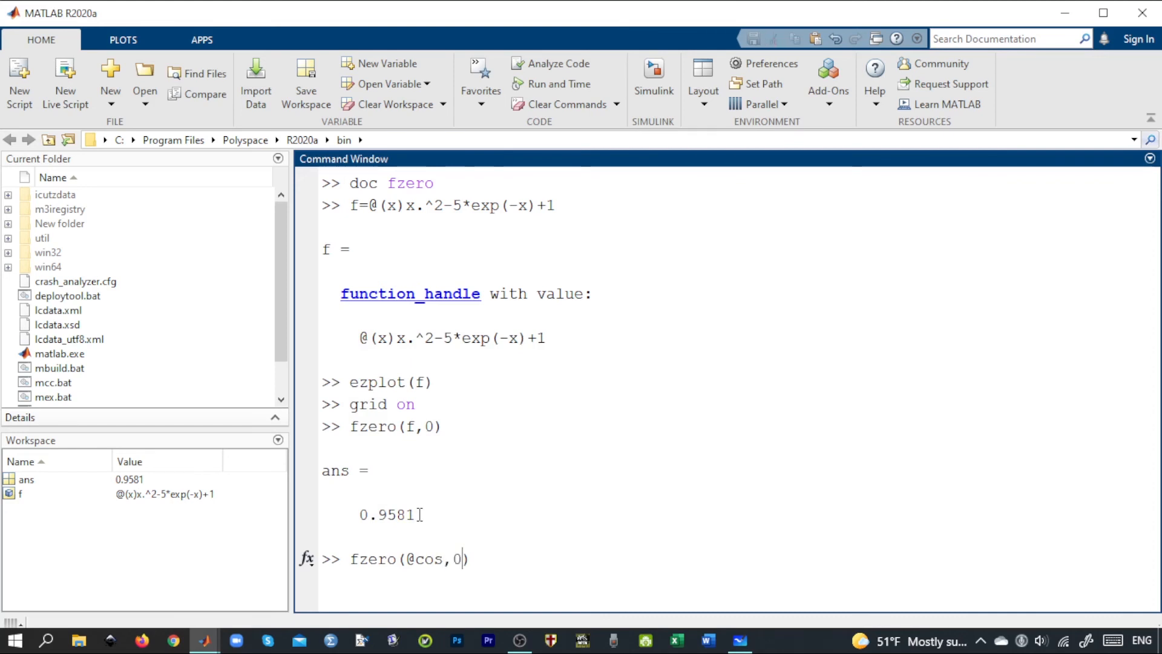
{"action": "key", "text": "enter"}
{"action": "type", "text": "fzero(@cos,0.5)"}
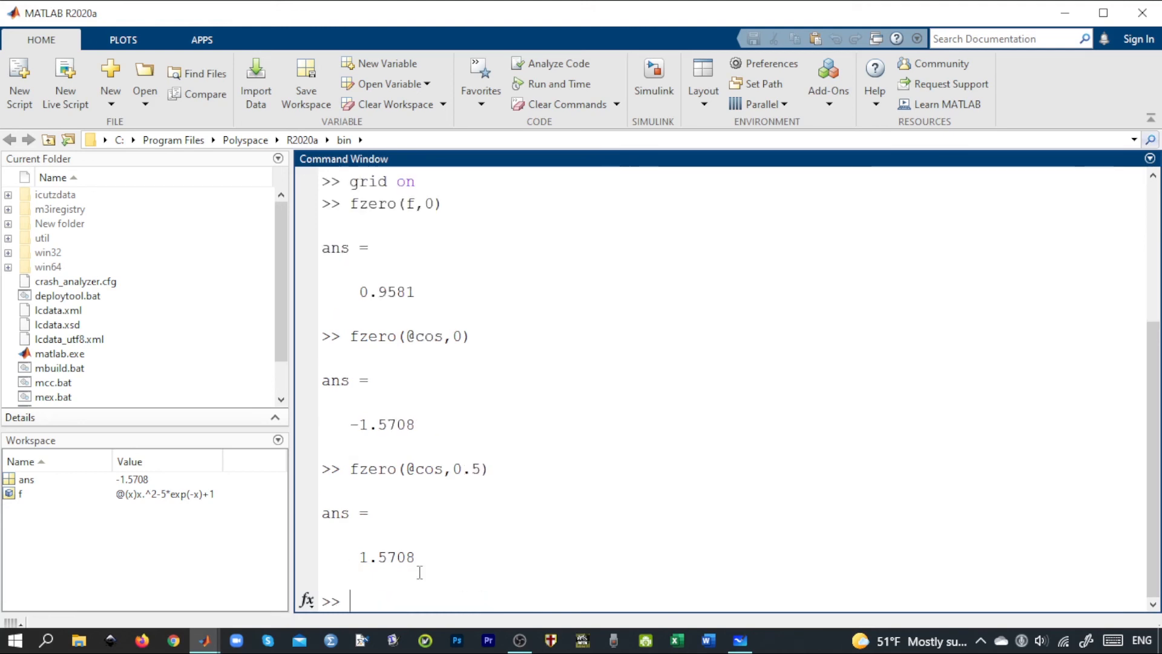
{"action": "double_click", "coordinate": [386, 557]}
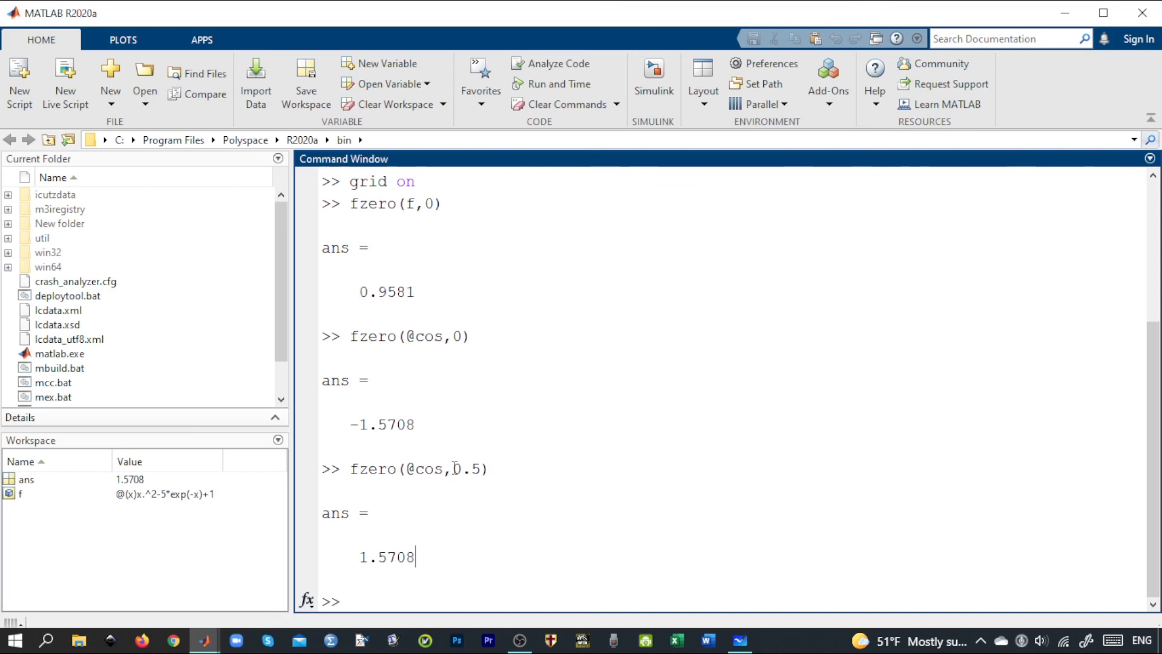
Step: Highlight the starting guess, then draw an arrow on the Whiteboard notes
{"action": "double_click", "coordinate": [468, 469]}
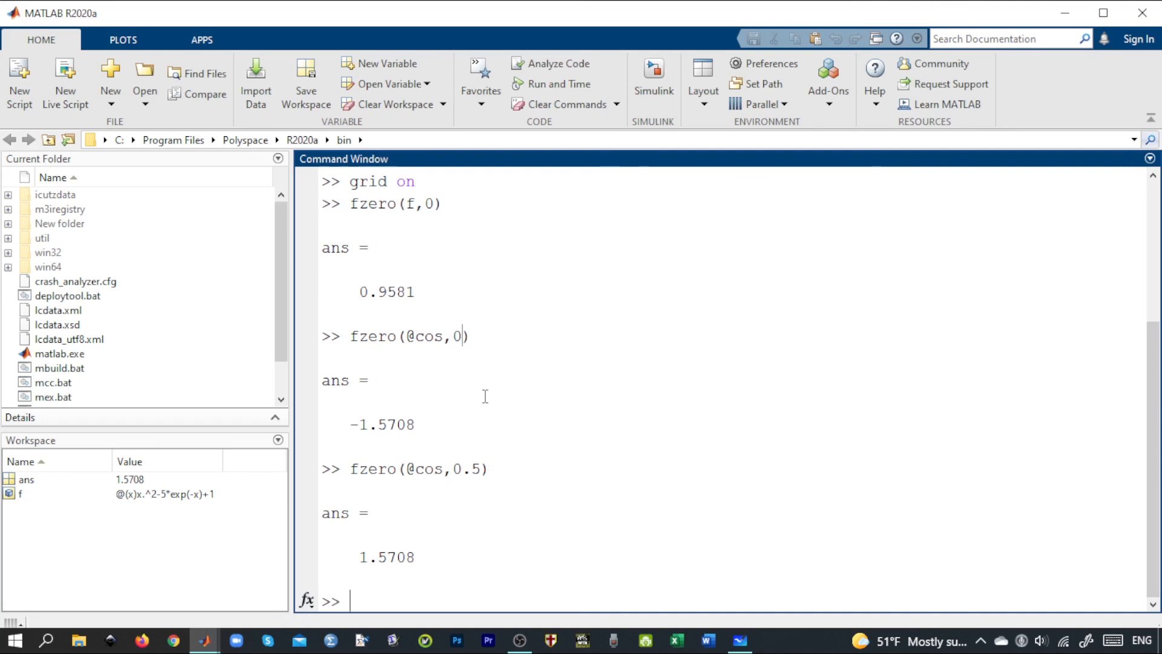
{"action": "mouse_move", "coordinate": [756, 608]}
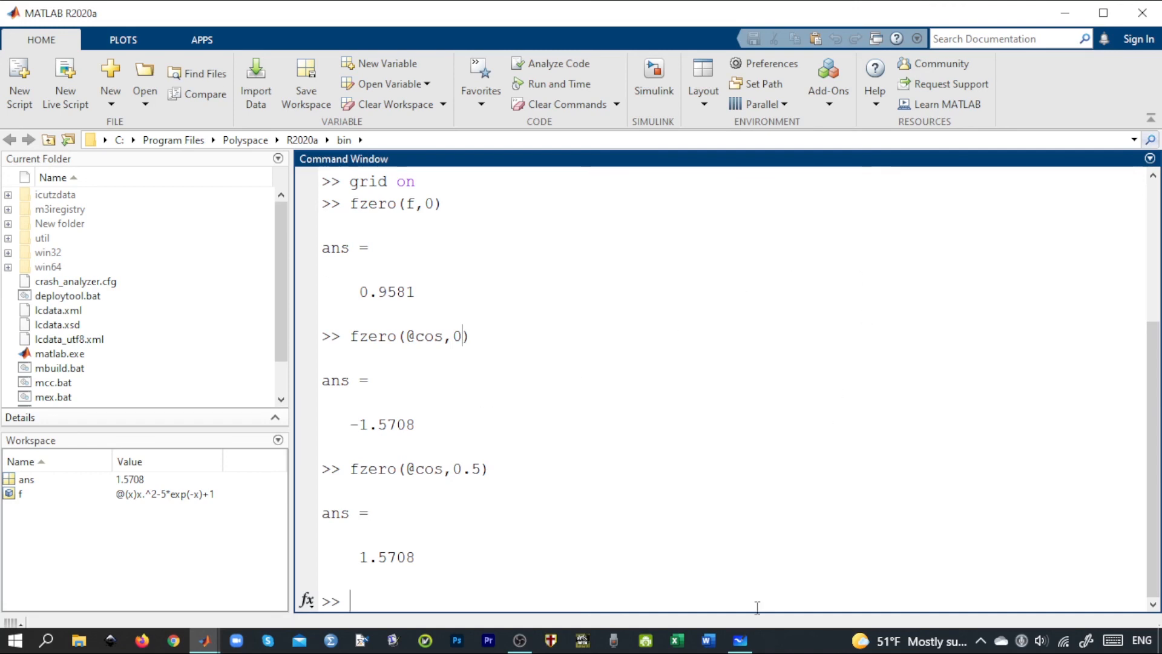
{"action": "left_click", "coordinate": [739, 640]}
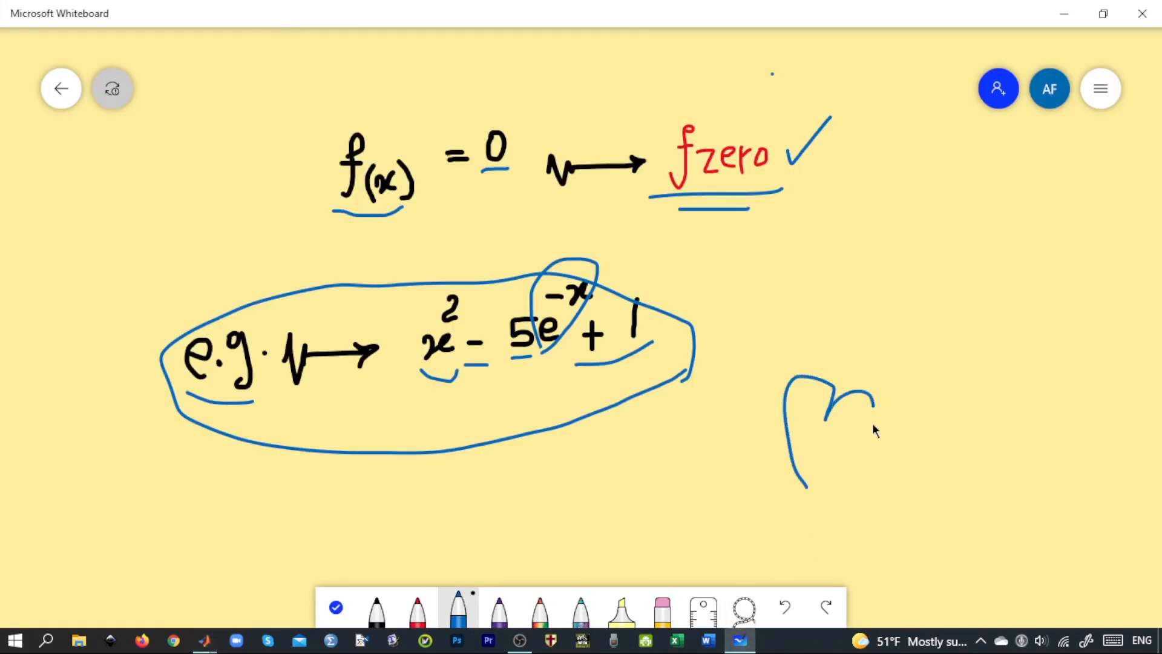
{"action": "left_click_drag", "start_coordinate": [860, 363], "coordinate": [775, 492]}
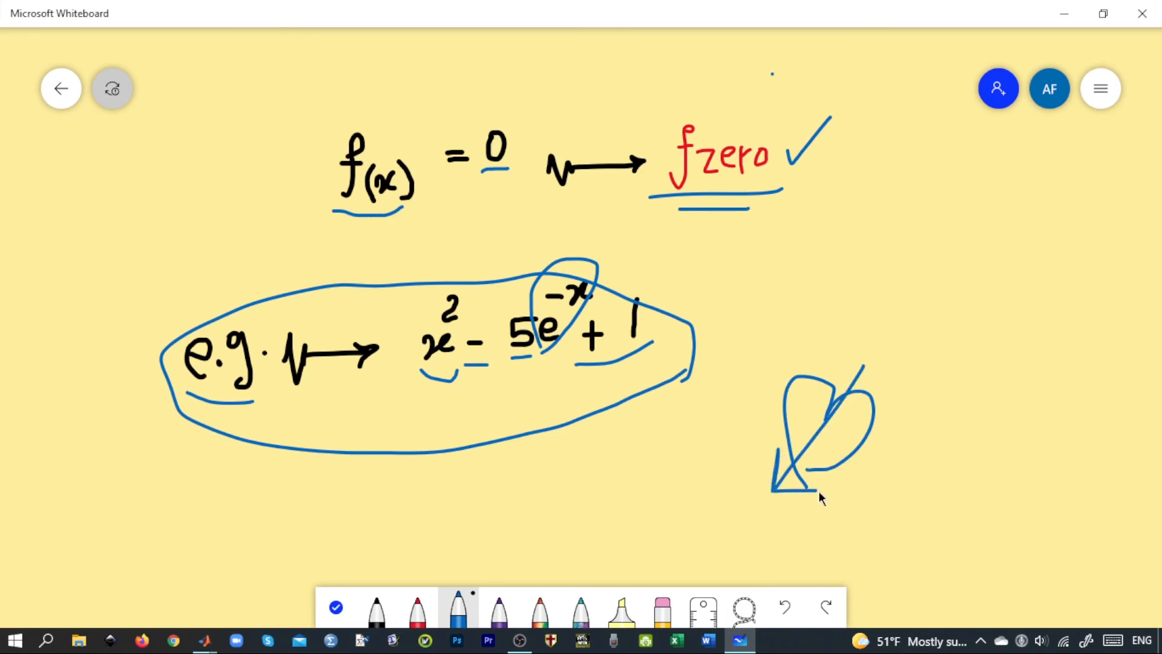
{"action": "mouse_move", "coordinate": [945, 441]}
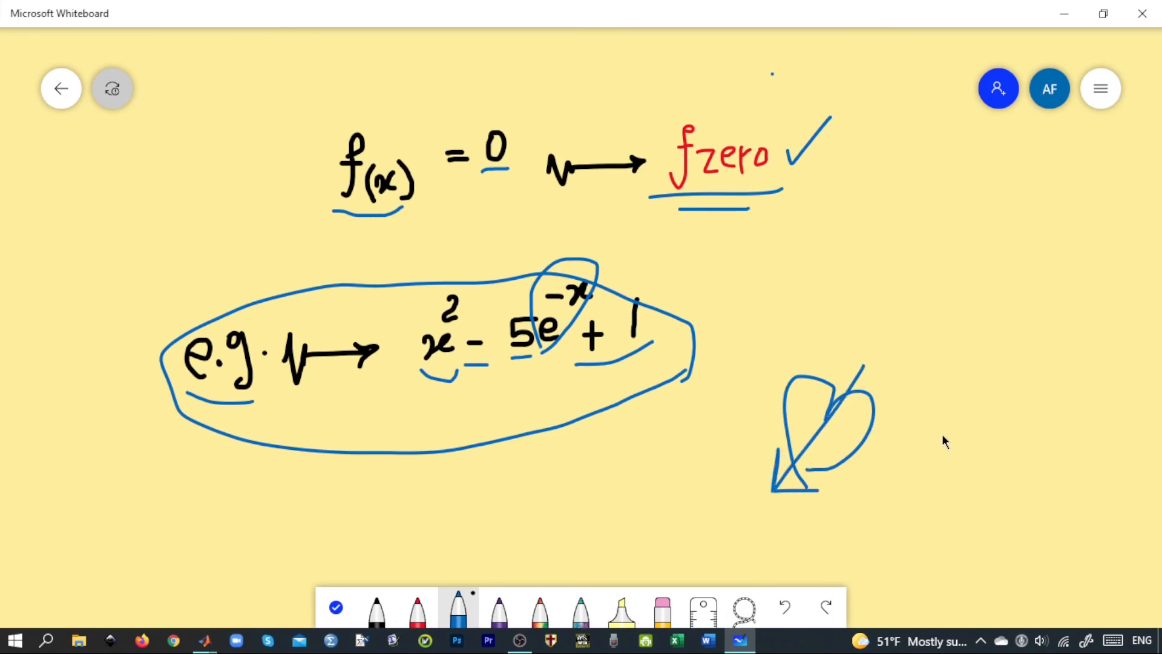